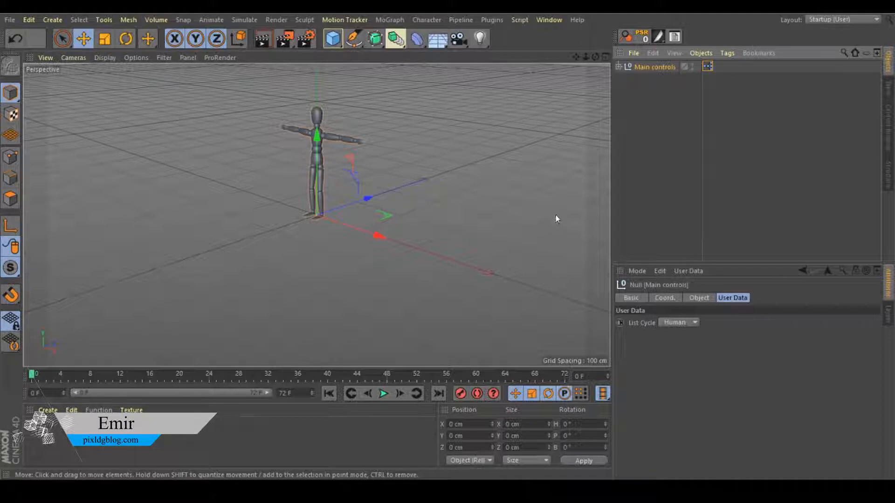
- Preview the finished rig by switching its Shape cycle to a different shape
{"action": "left_click", "coordinate": [678, 322]}
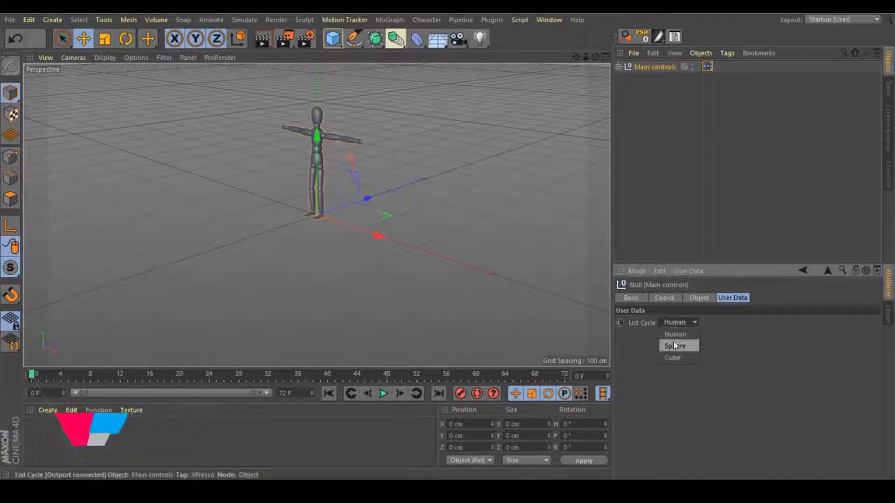
{"action": "left_click", "coordinate": [673, 358]}
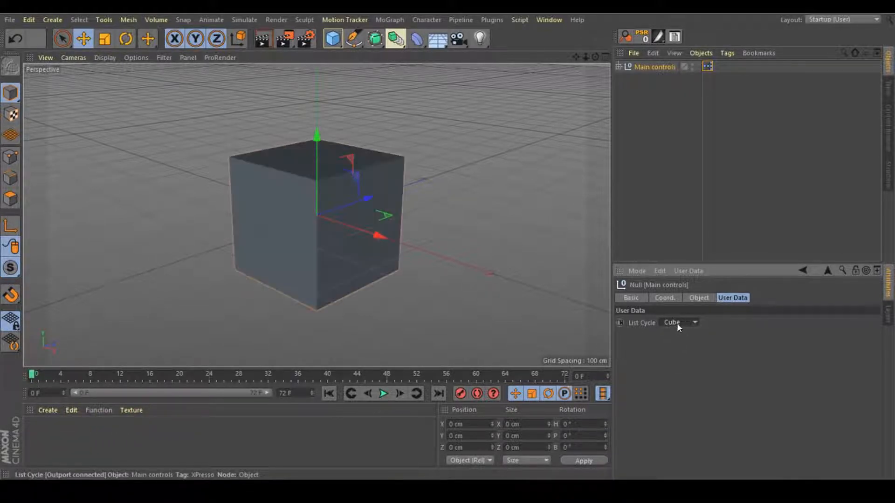
{"action": "left_click", "coordinate": [695, 322]}
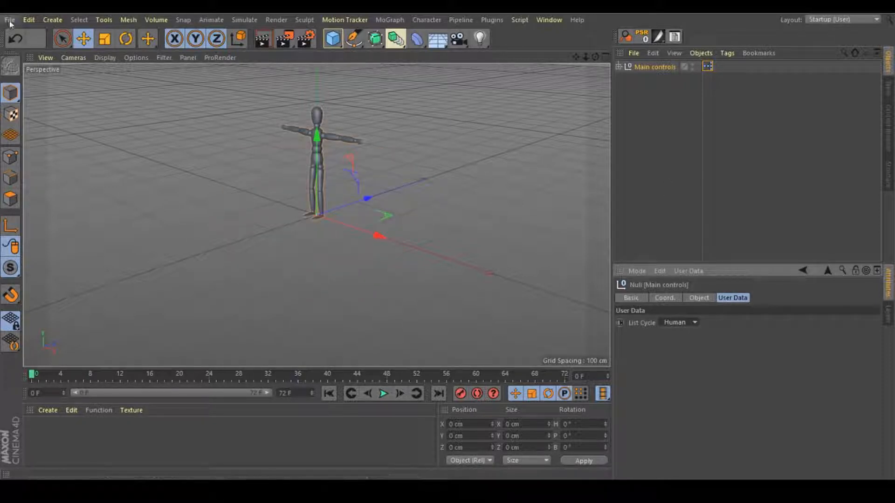
- Start a new scene and add nulls plus Cube, Pyramid, Oil Tank and Cylinder primitives
{"action": "left_click", "coordinate": [331, 37]}
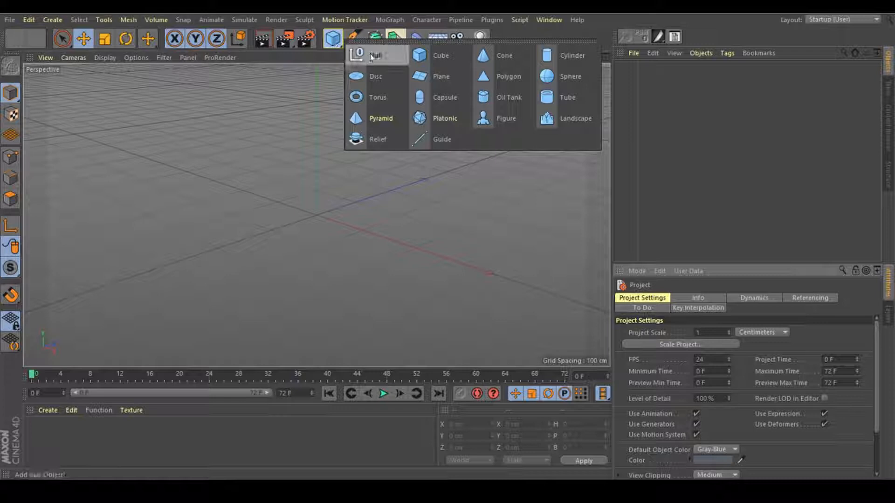
{"action": "left_click", "coordinate": [371, 56]}
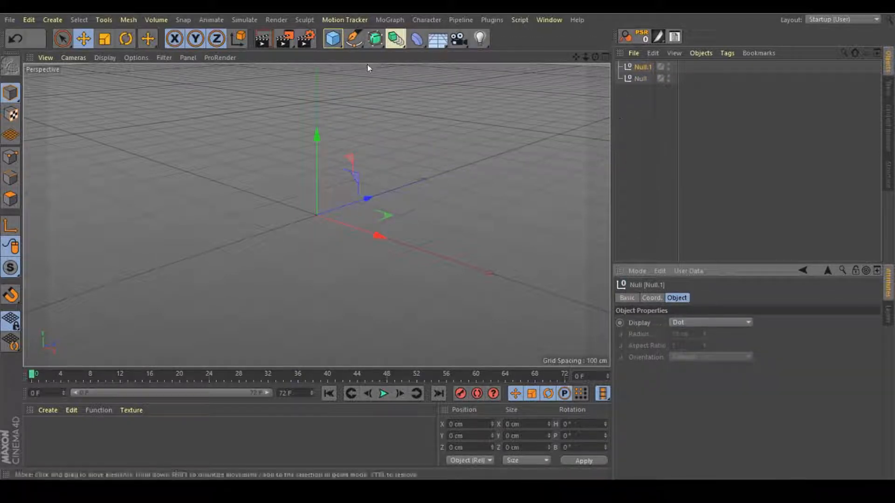
{"action": "left_click", "coordinate": [332, 37]}
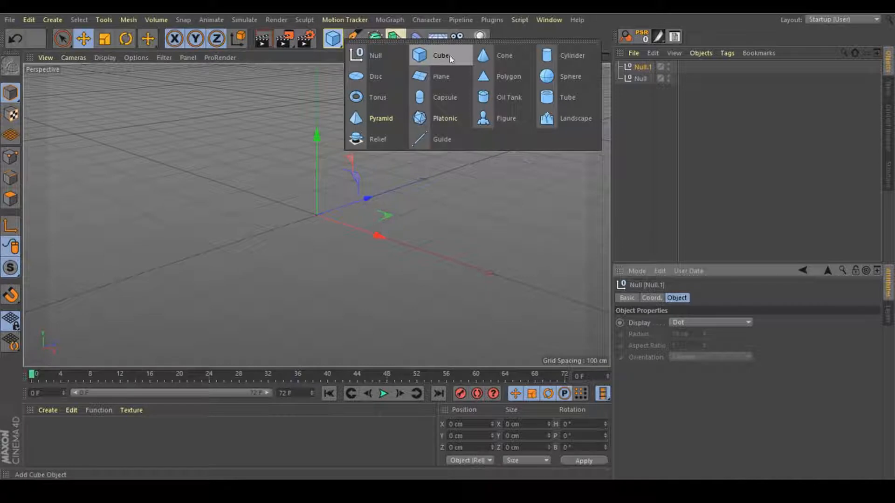
{"action": "left_click", "coordinate": [440, 56]}
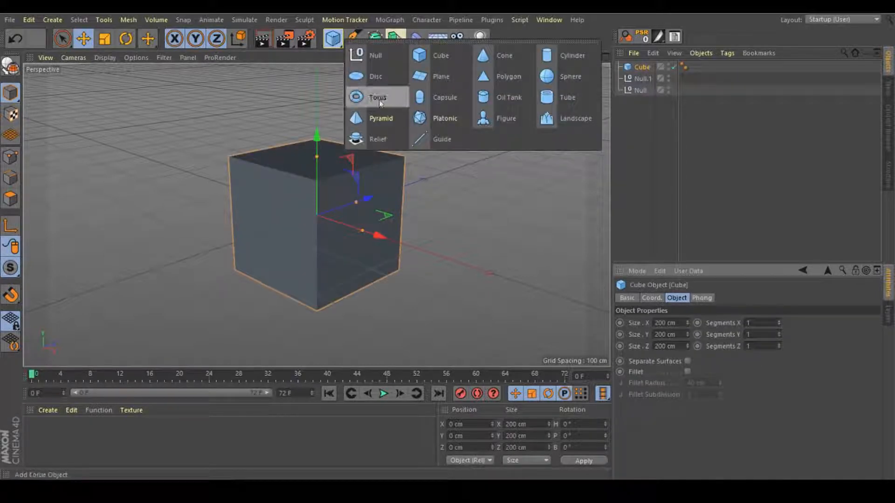
{"action": "left_click", "coordinate": [380, 119]}
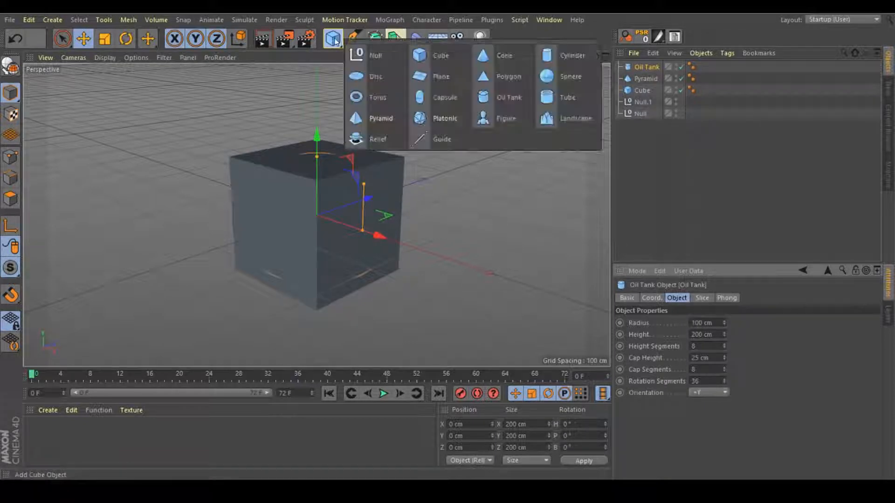
{"action": "left_click", "coordinate": [566, 55]}
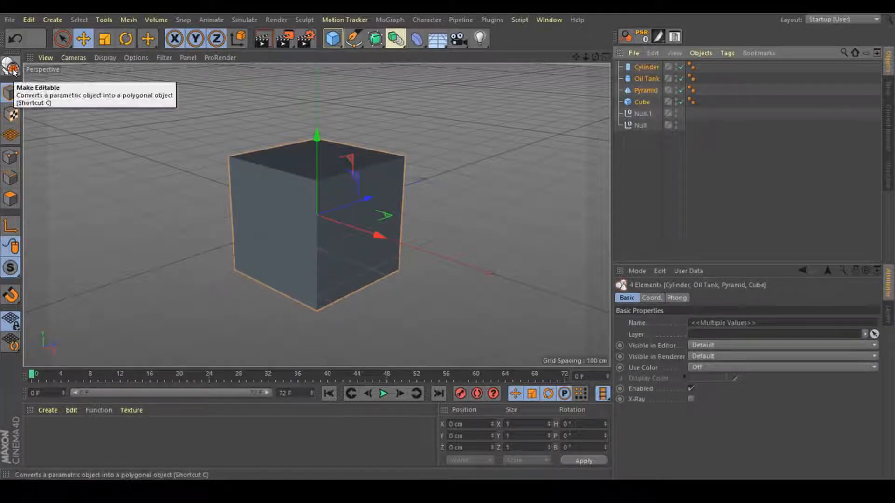
- Make the cube, pyramid, oil tank and cylinder editable polygon objects
{"action": "left_click", "coordinate": [8, 64]}
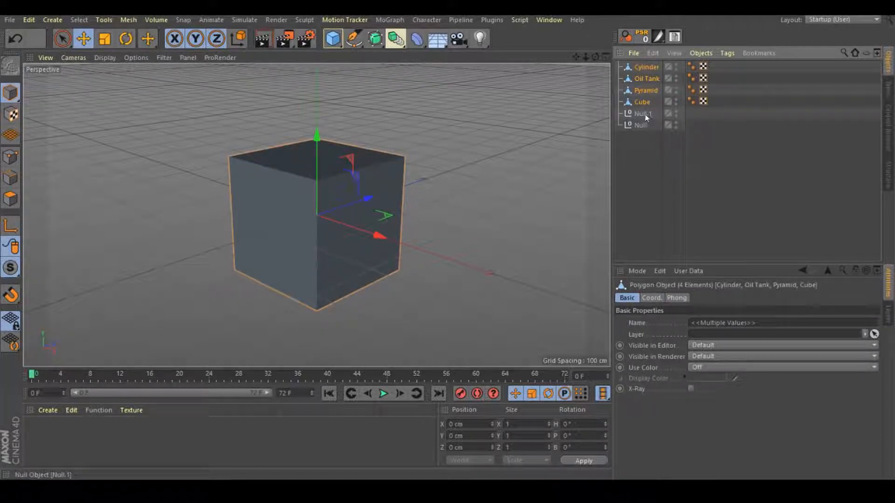
{"action": "mouse_move", "coordinate": [645, 118]}
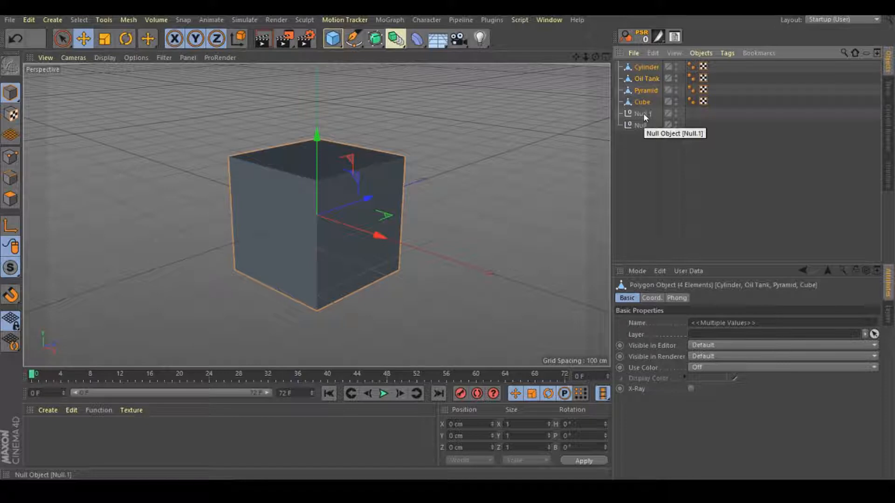
- Rename the nulls Control and List, nesting the shapes under List inside Control
{"action": "double_click", "coordinate": [642, 113]}
{"action": "type", "text": "Controls"}
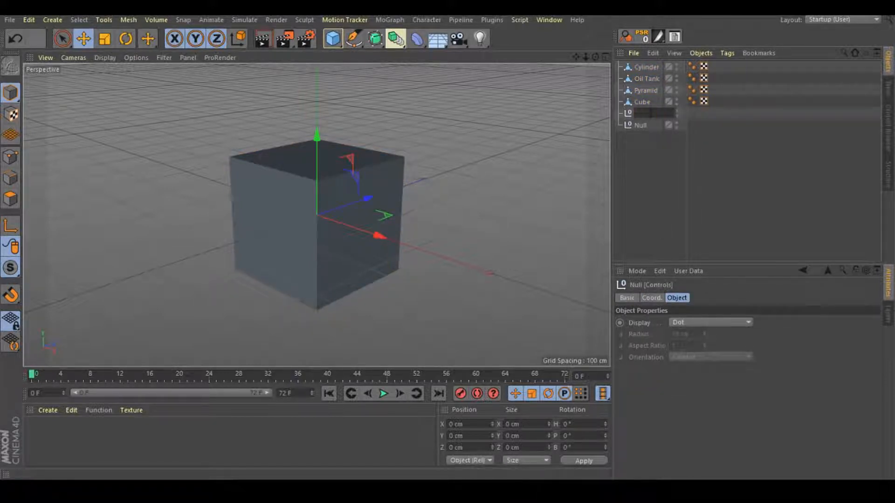
{"action": "double_click", "coordinate": [642, 125]}
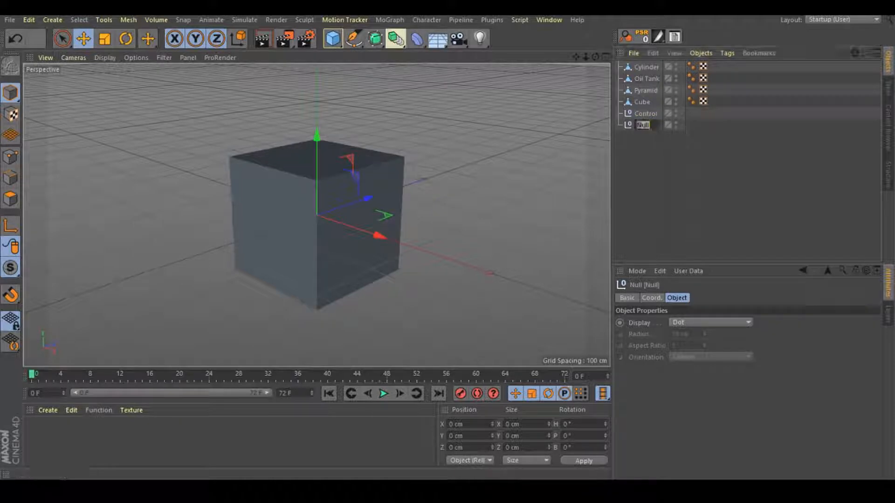
{"action": "type", "text": "List"}
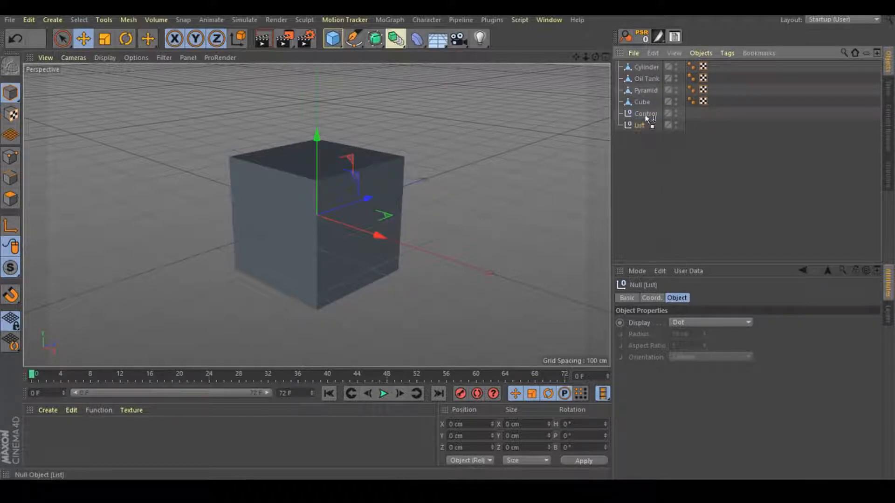
{"action": "left_click", "coordinate": [642, 101]}
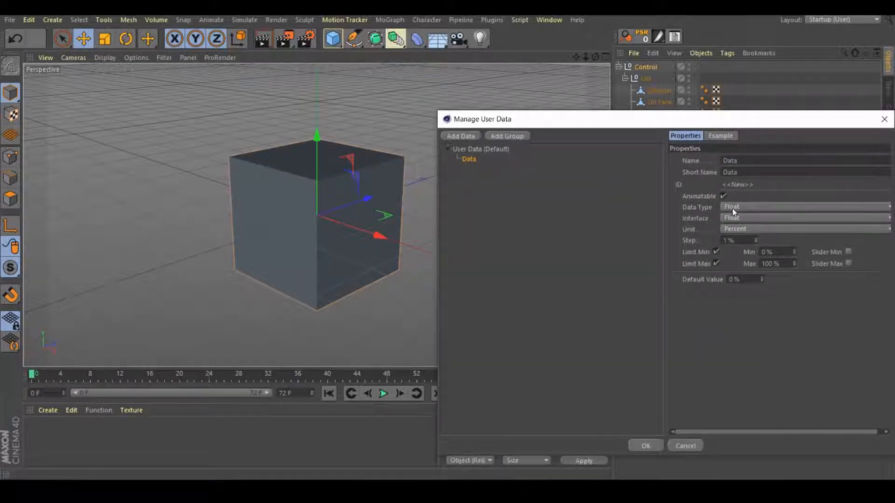
- Set the new Control user-data entry to Integer data type with a Cycle interface
{"action": "left_click", "coordinate": [805, 206]}
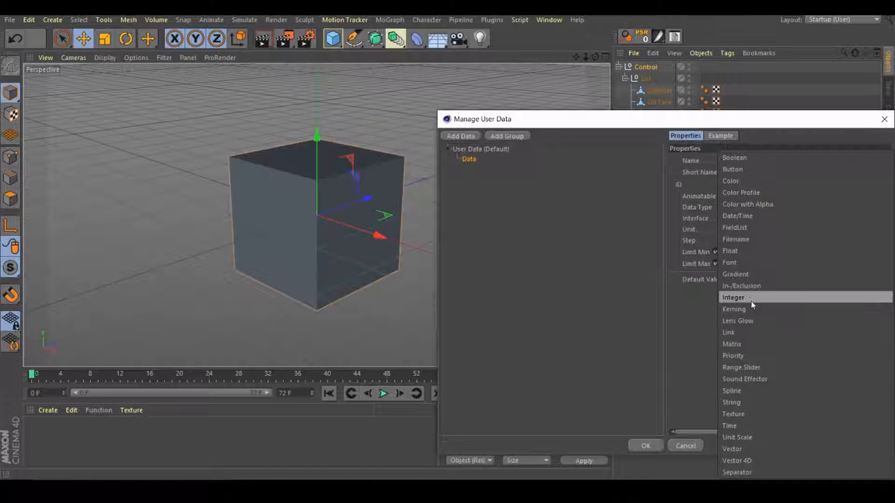
{"action": "left_click", "coordinate": [733, 298]}
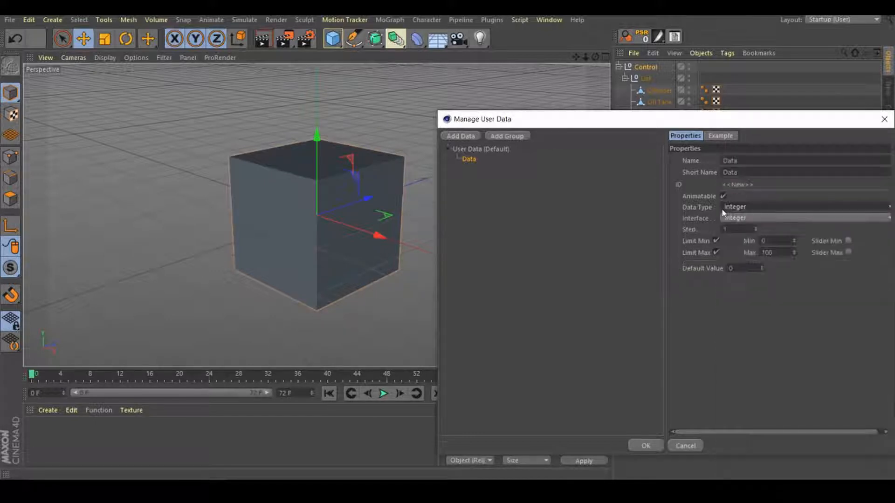
{"action": "left_click", "coordinate": [803, 218]}
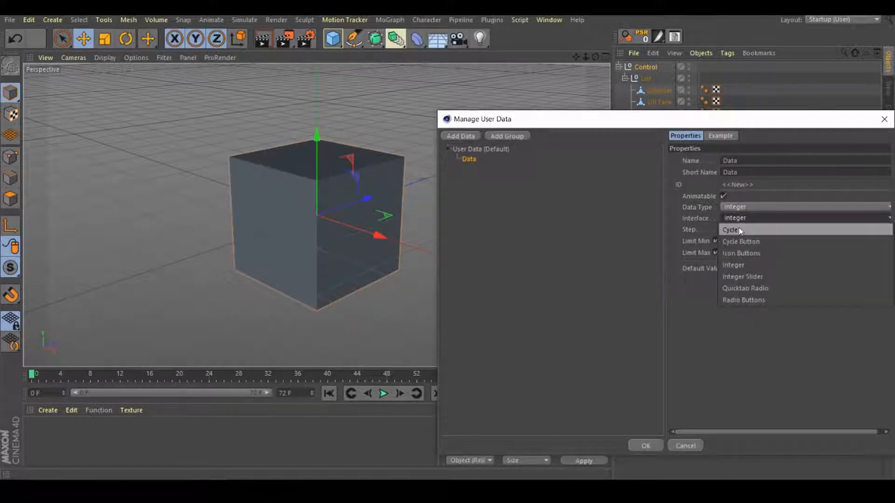
{"action": "left_click", "coordinate": [731, 229]}
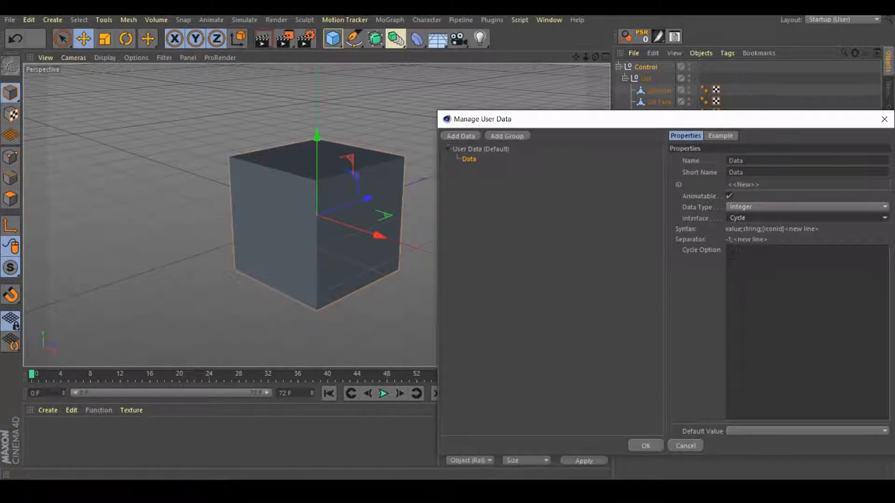
{"action": "mouse_move", "coordinate": [742, 102]}
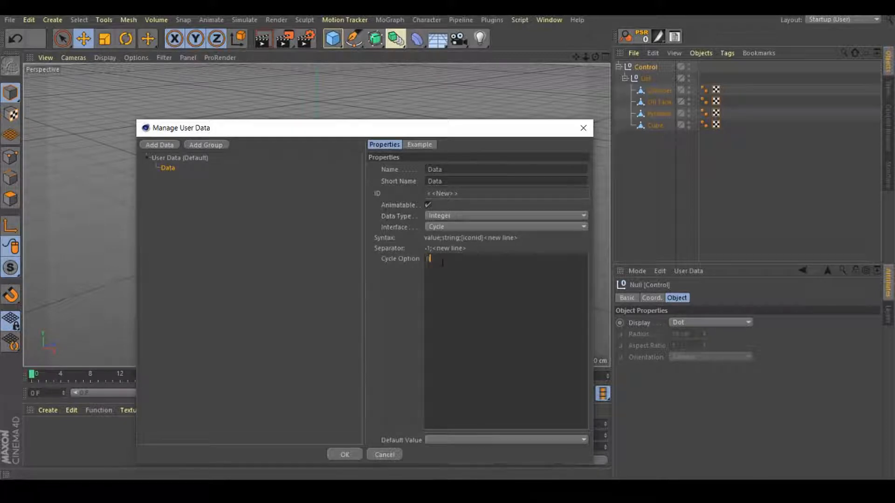
- Name the entry Shape with cycle options 0;Tube 1;Oil 2;Pyramid 3;Cube, default Tube
{"action": "type", "text": "0; Tube"}
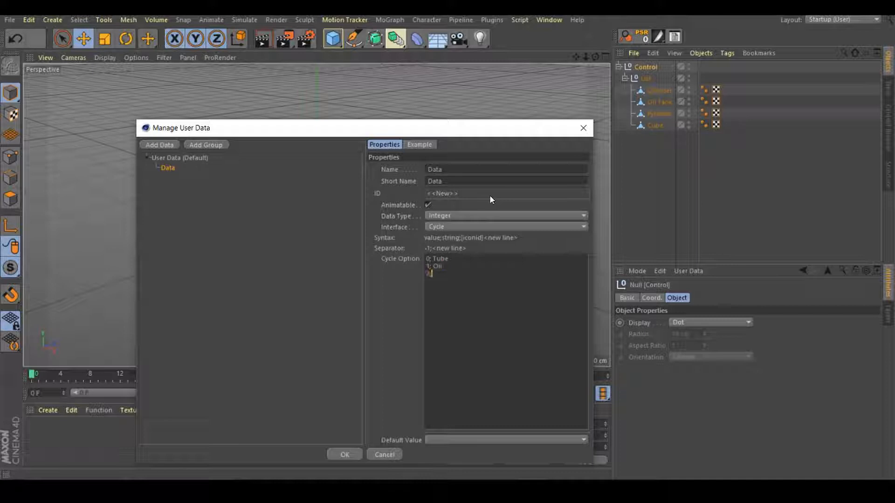
{"action": "type", "text": "2"}
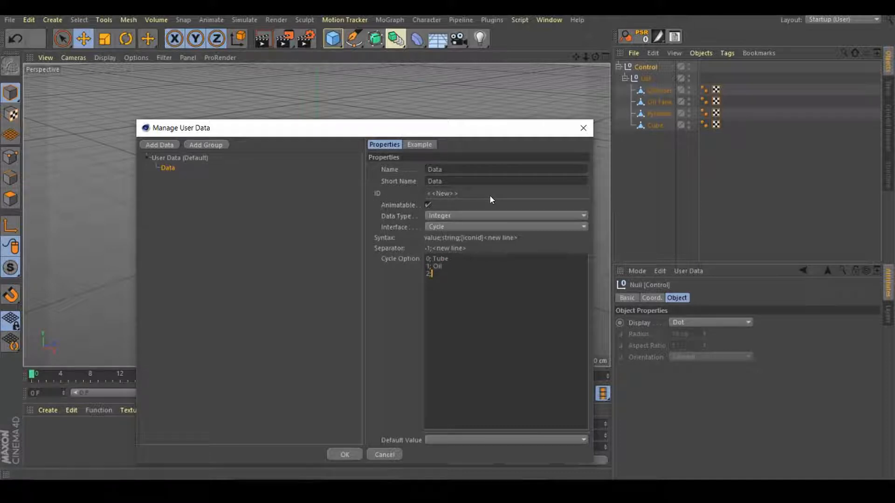
{"action": "type", "text": "Pyramid"}
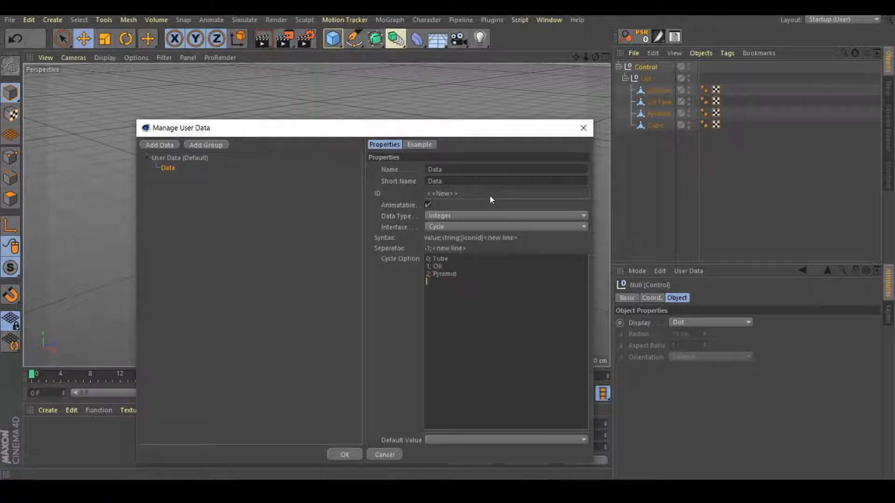
{"action": "type", "text": "3;"}
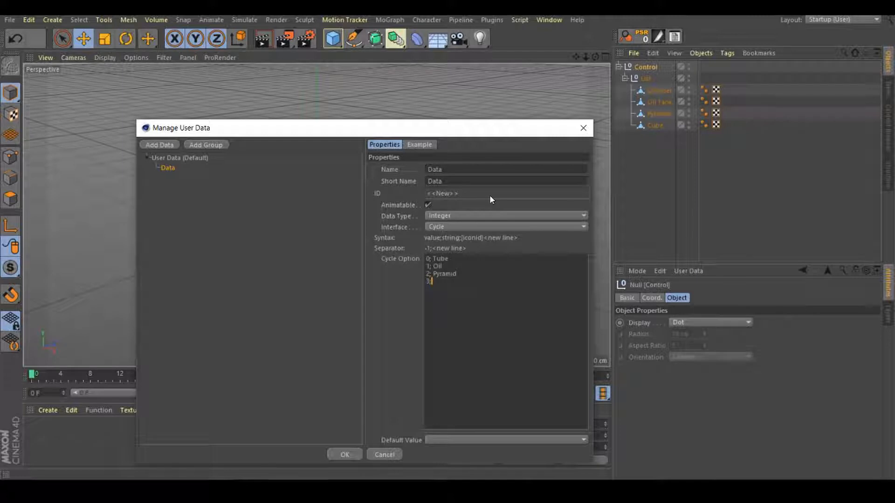
{"action": "type", "text": "Cube"}
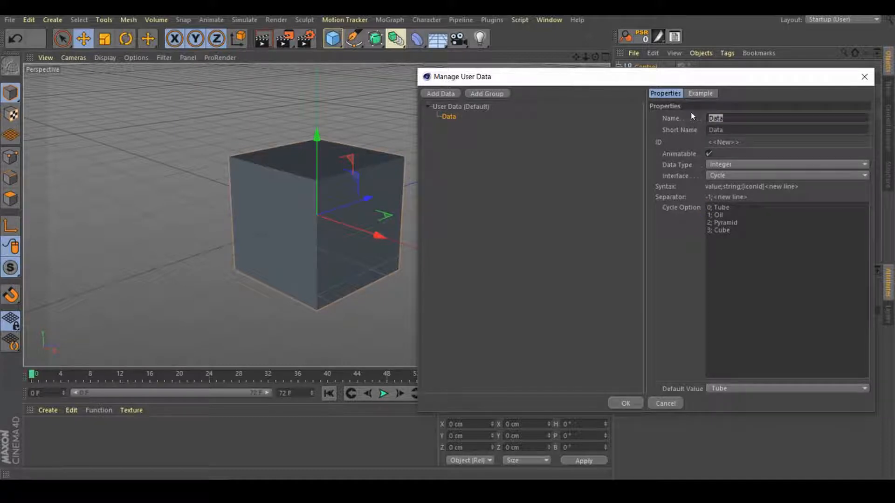
{"action": "type", "text": "Shape"}
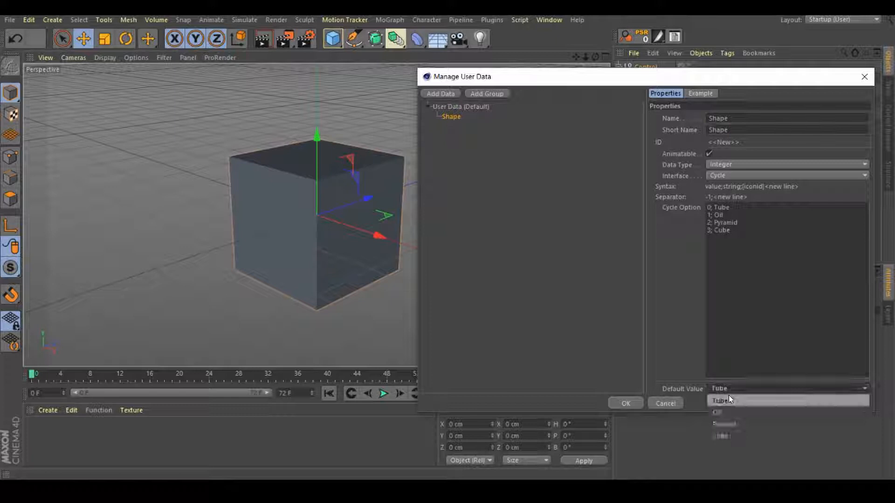
{"action": "left_click", "coordinate": [720, 401]}
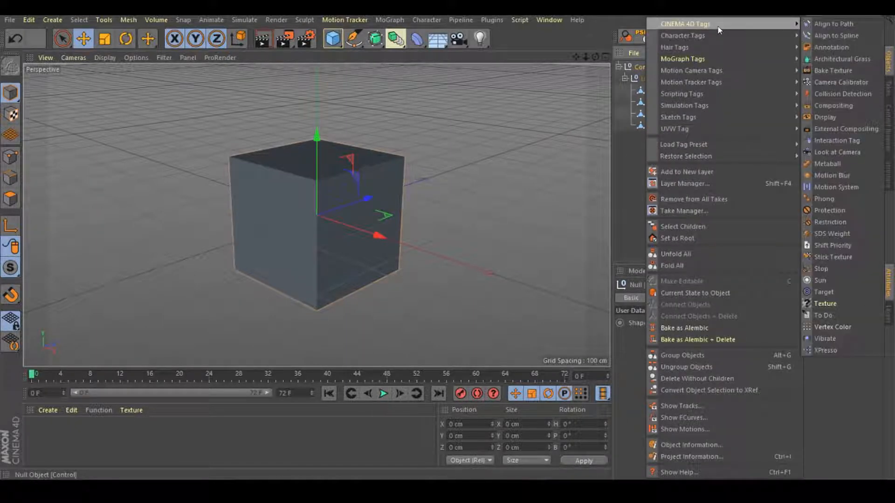
- Add an XPresso tag to Control, opening its empty XPresso Editor
{"action": "left_click", "coordinate": [835, 350]}
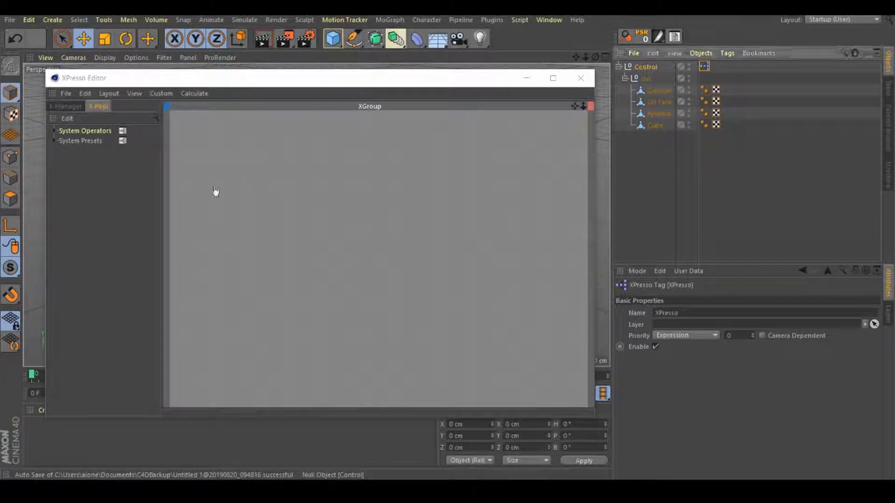
- Expose Control's Shape output port and add visibility and Object input ports on List
{"action": "left_click", "coordinate": [248, 169]}
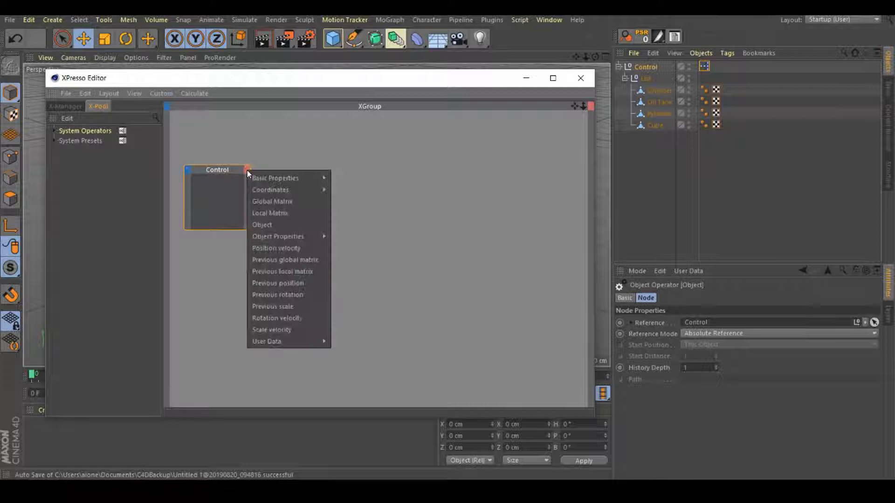
{"action": "mouse_move", "coordinate": [275, 341]}
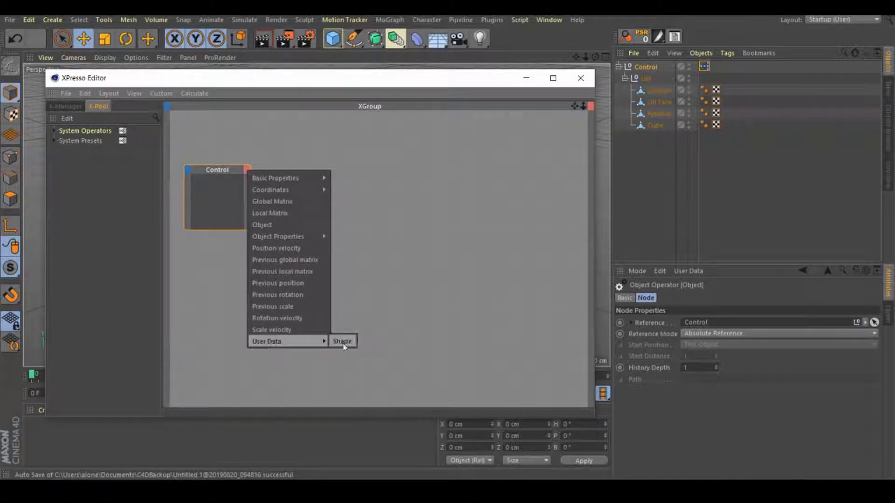
{"action": "left_click", "coordinate": [342, 341]}
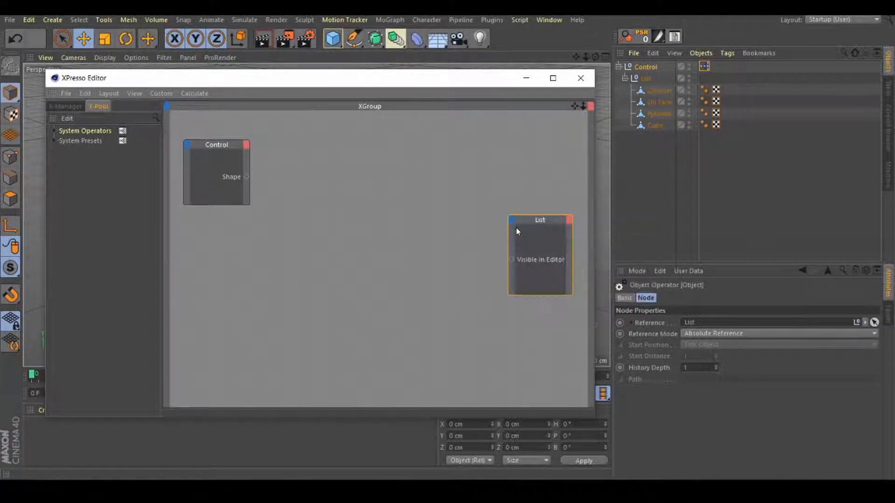
{"action": "right_click", "coordinate": [517, 231]}
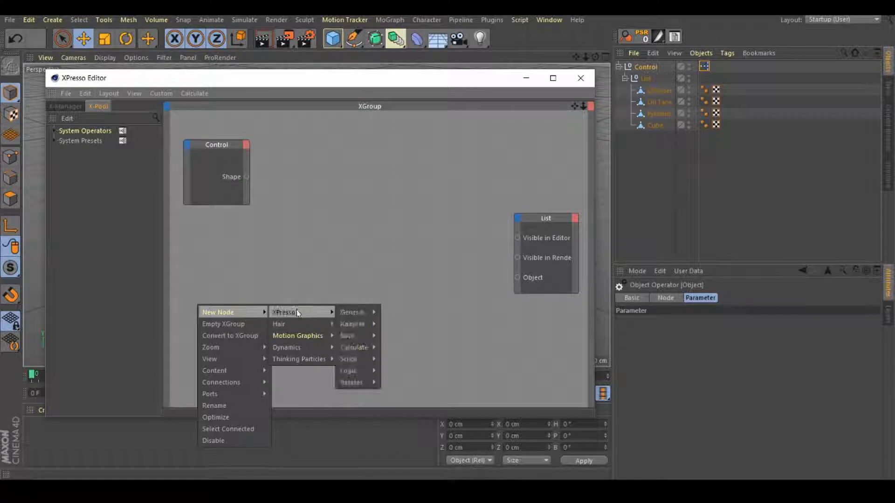
{"action": "mouse_move", "coordinate": [350, 382]}
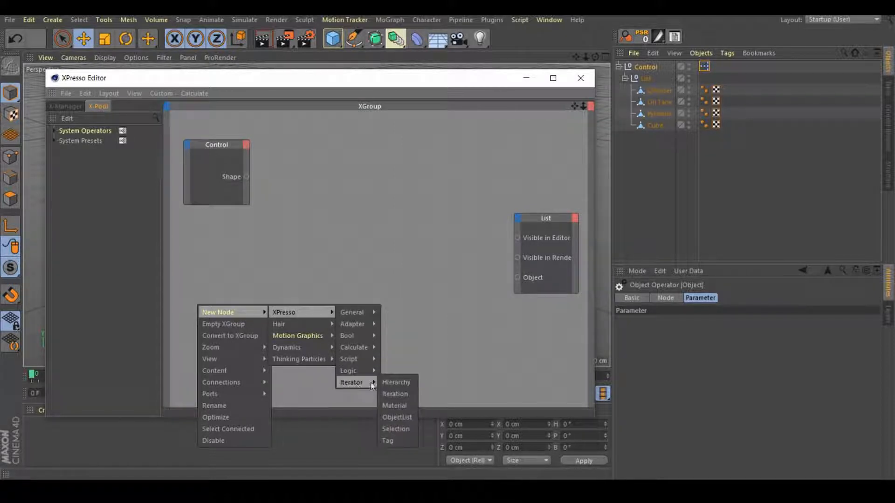
- Add ObjectList, Compare, Condition and Object Index nodes to the XPresso graph
{"action": "left_click", "coordinate": [398, 416]}
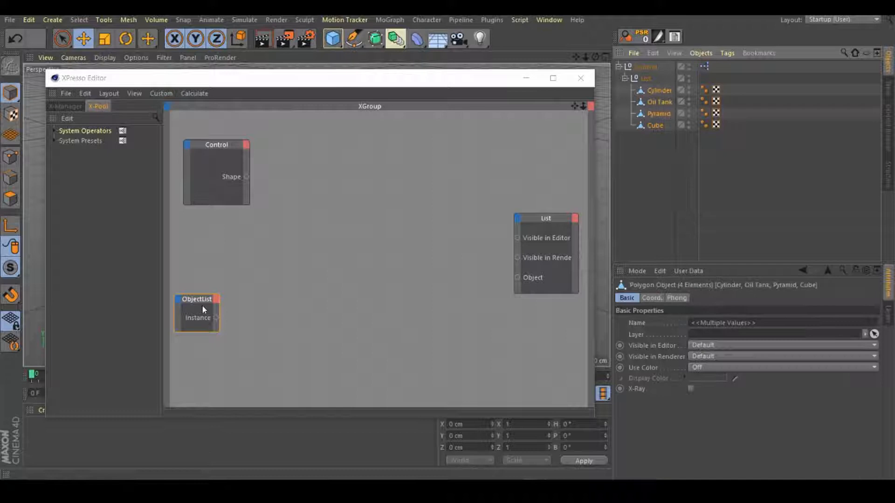
{"action": "left_click", "coordinate": [196, 301]}
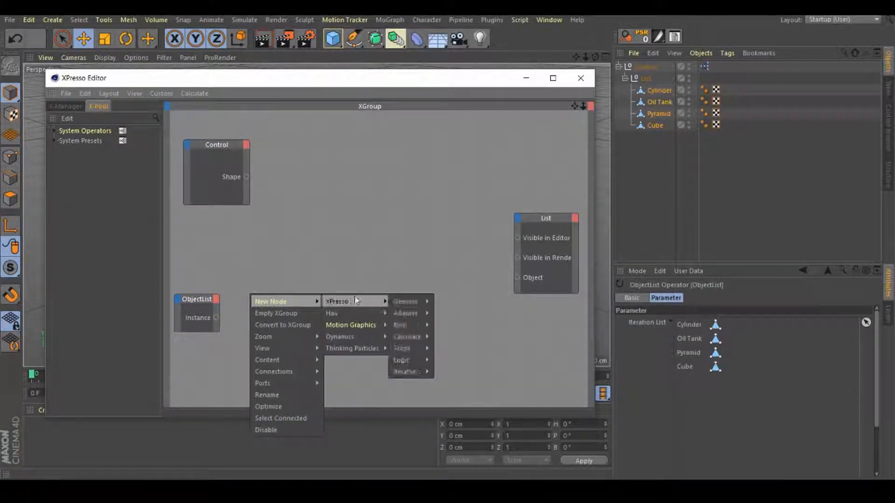
{"action": "mouse_move", "coordinate": [404, 360]}
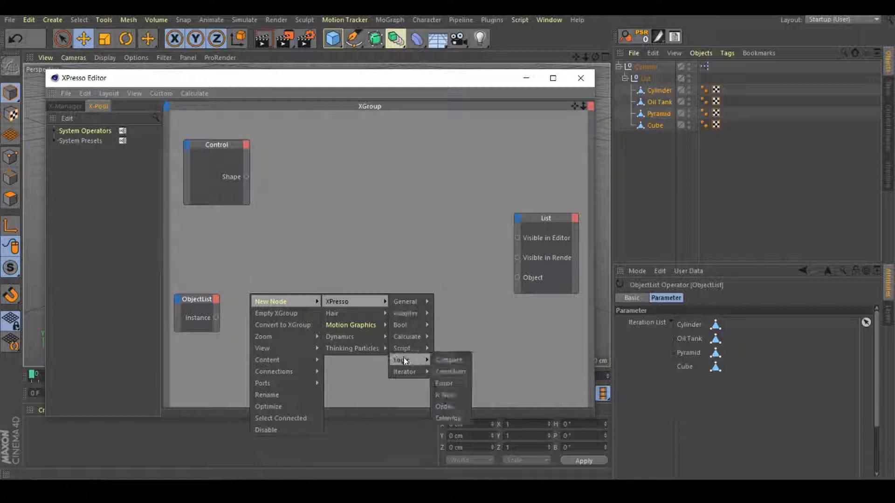
{"action": "left_click", "coordinate": [448, 360]}
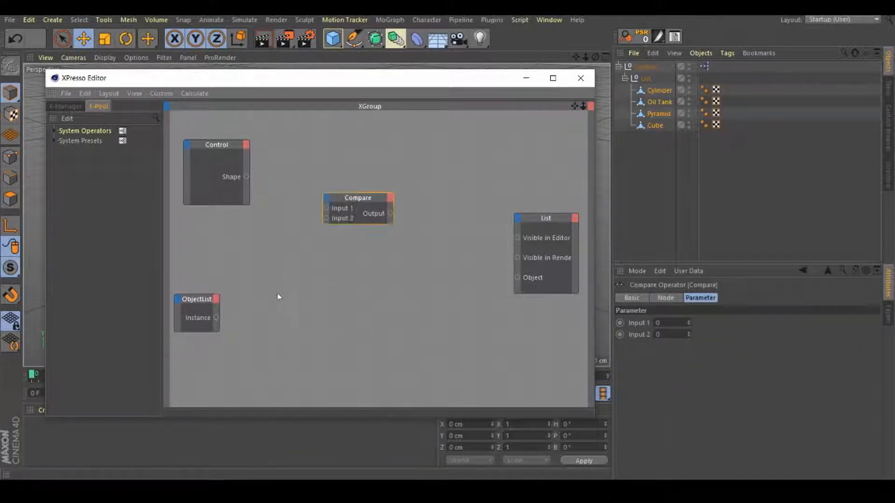
{"action": "right_click", "coordinate": [279, 298]}
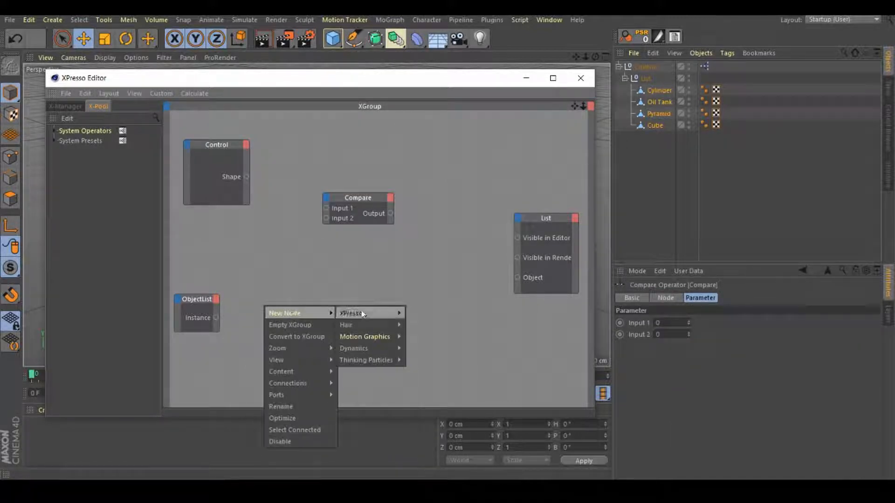
{"action": "mouse_move", "coordinate": [417, 371]}
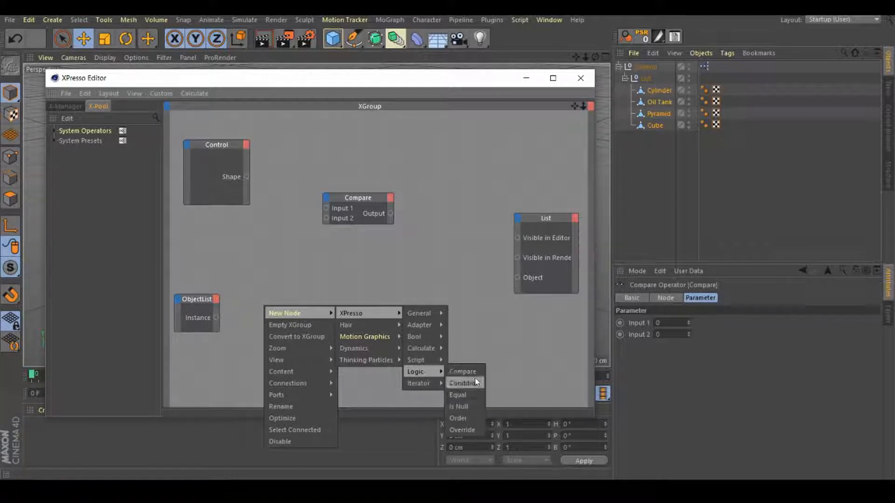
{"action": "left_click", "coordinate": [462, 383]}
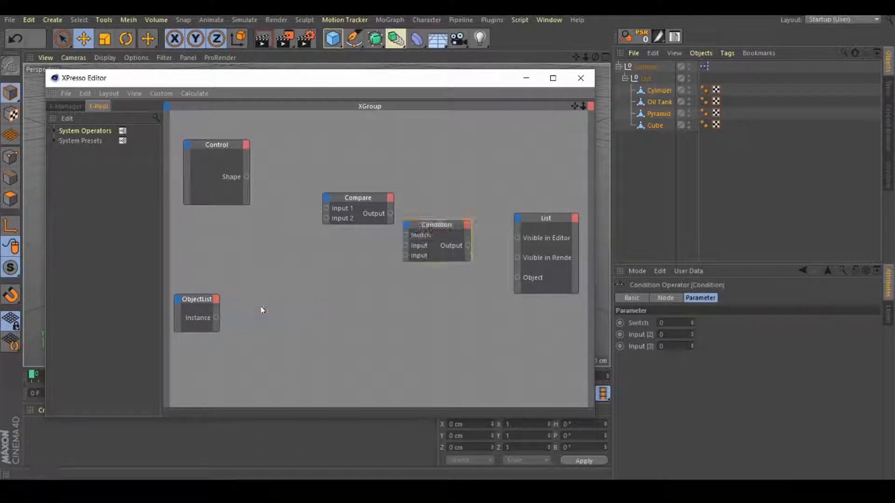
{"action": "right_click", "coordinate": [263, 311]}
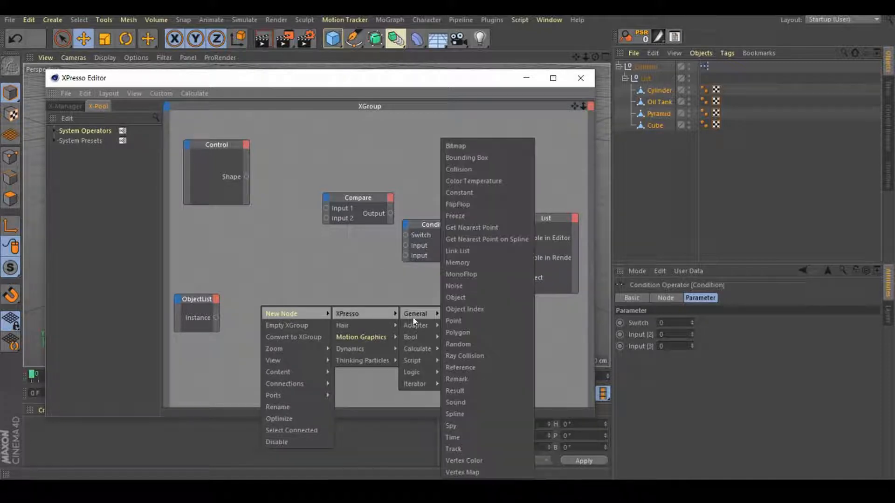
{"action": "mouse_move", "coordinate": [465, 309]}
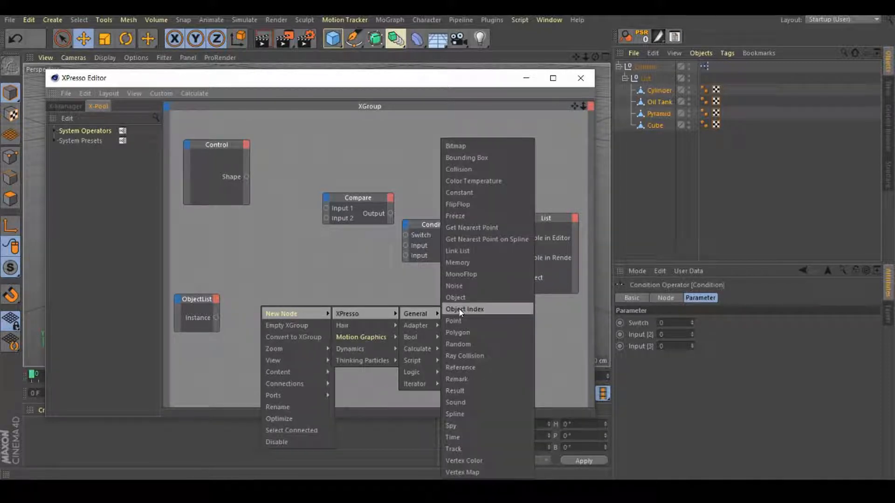
{"action": "left_click", "coordinate": [467, 309]}
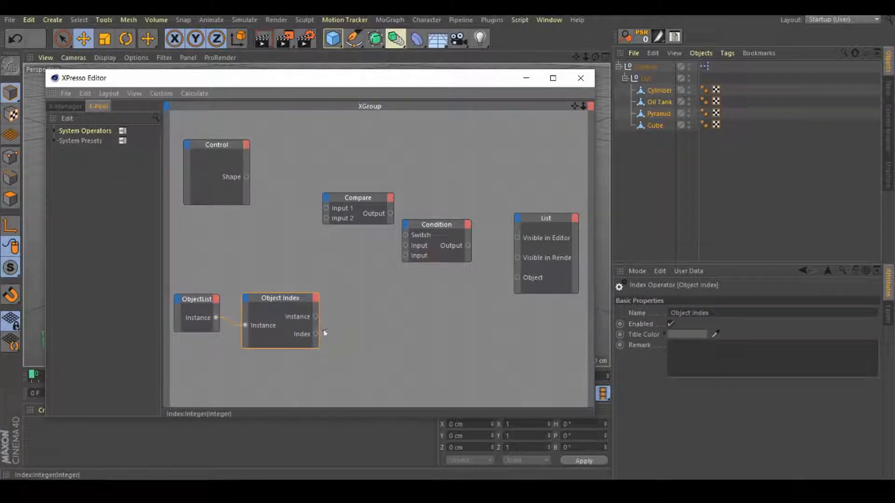
- Wire the object index into Compare and connect Compare, Condition and List visibility ports
{"action": "left_click_drag", "start_coordinate": [315, 333], "coordinate": [326, 219]}
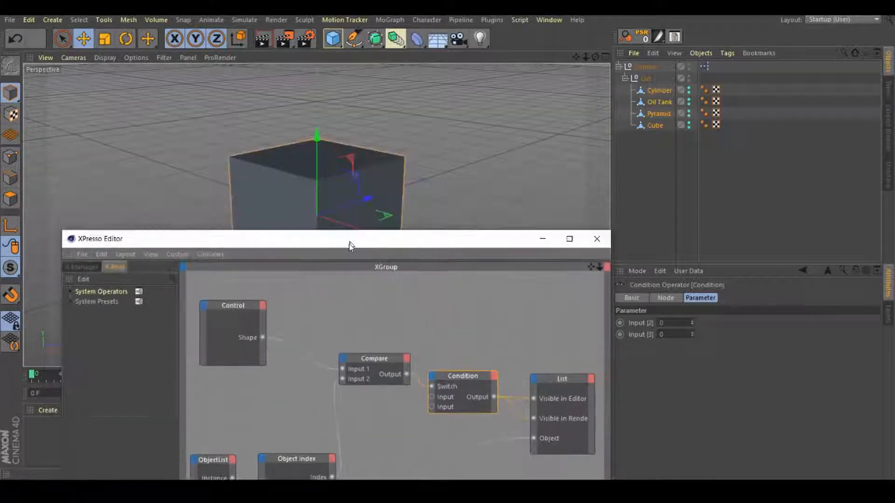
{"action": "left_click_drag", "start_coordinate": [350, 238], "coordinate": [318, 75]}
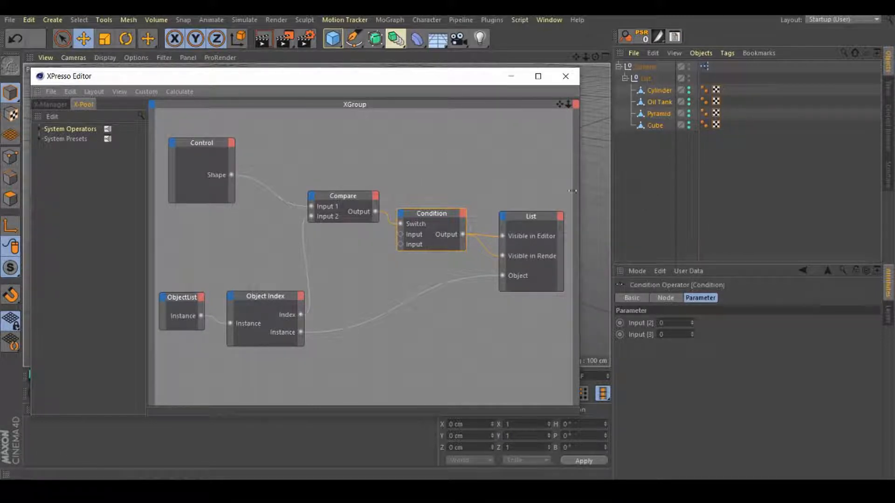
- Set the Compare node's Data Type to Integer so only the selected shape shows
{"action": "left_click", "coordinate": [343, 196]}
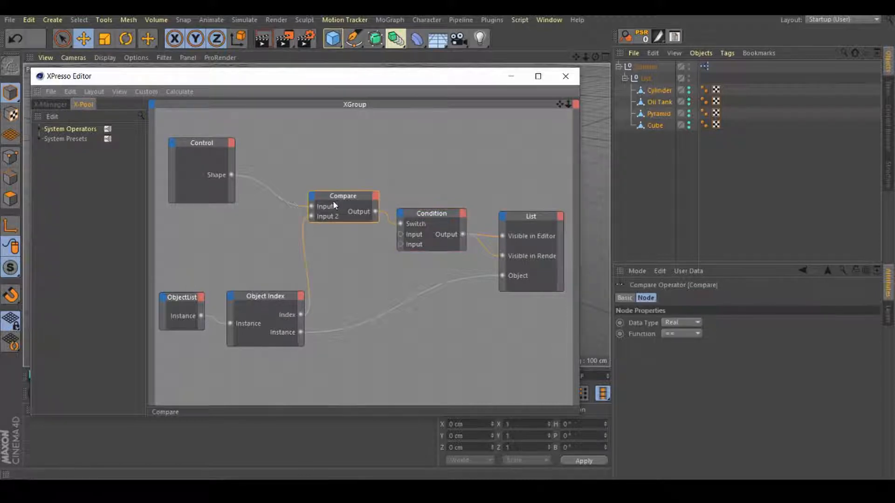
{"action": "left_click", "coordinate": [683, 323]}
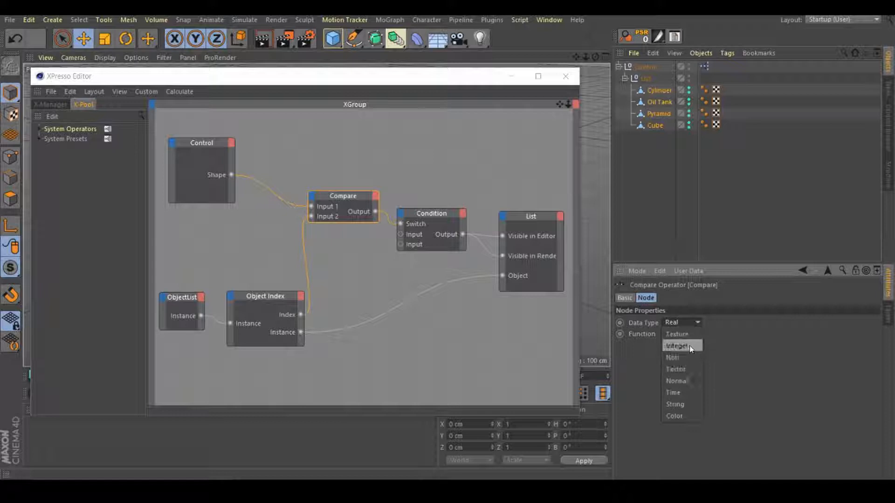
{"action": "left_click", "coordinate": [431, 213]}
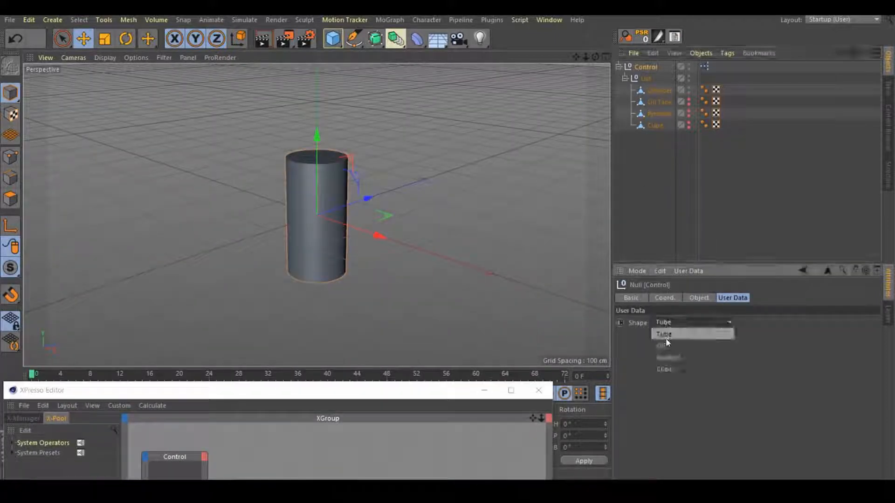
- Switch Control's Shape to Cube showing the pyramid, then back to Tube showing the cylinder
{"action": "left_click", "coordinate": [662, 345]}
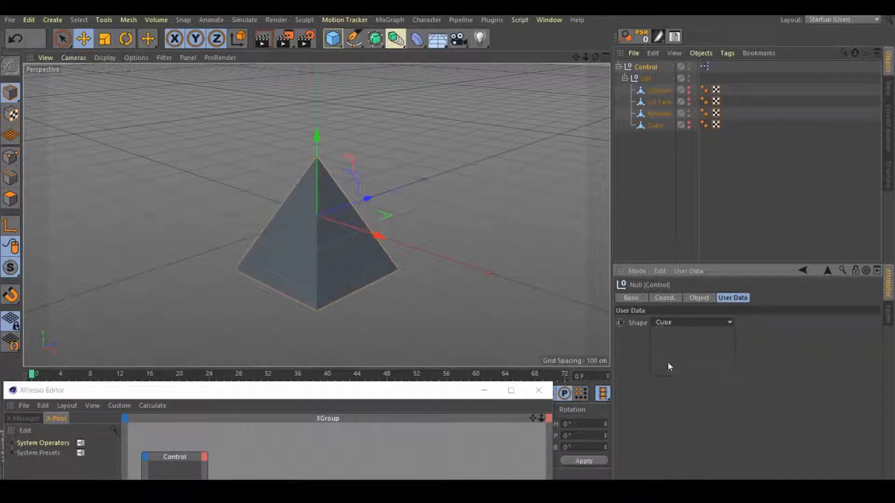
{"action": "left_click", "coordinate": [692, 322]}
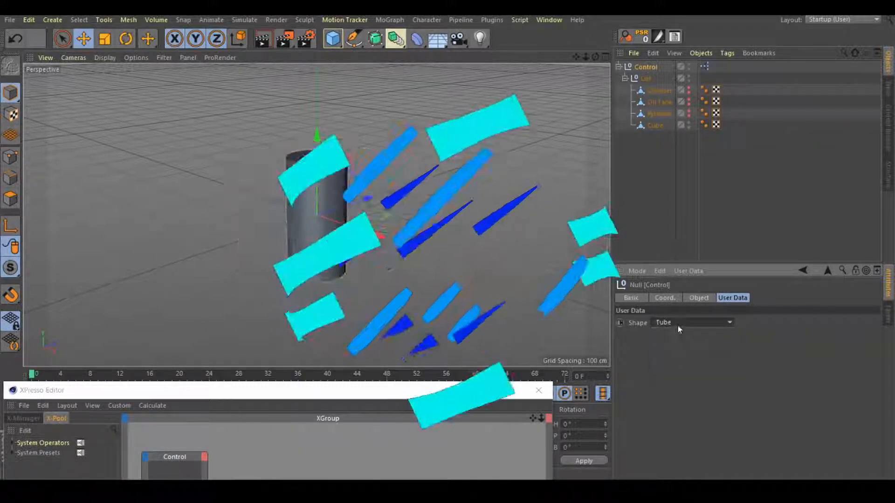